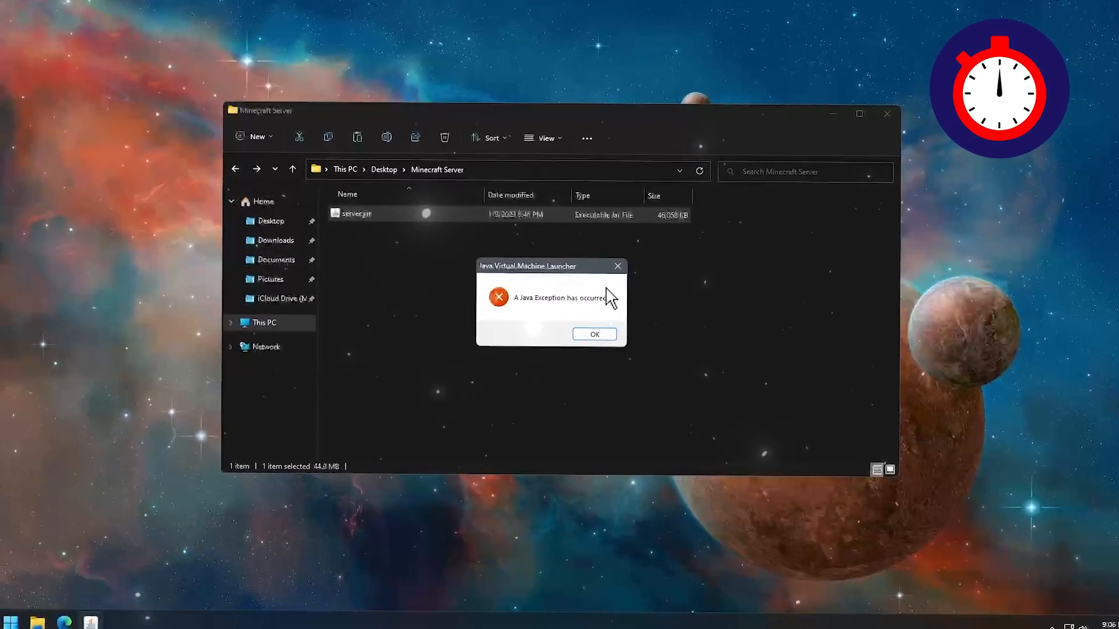
Dismiss the Java Virtual Machine Launcher exception error with OK.
click(594, 335)
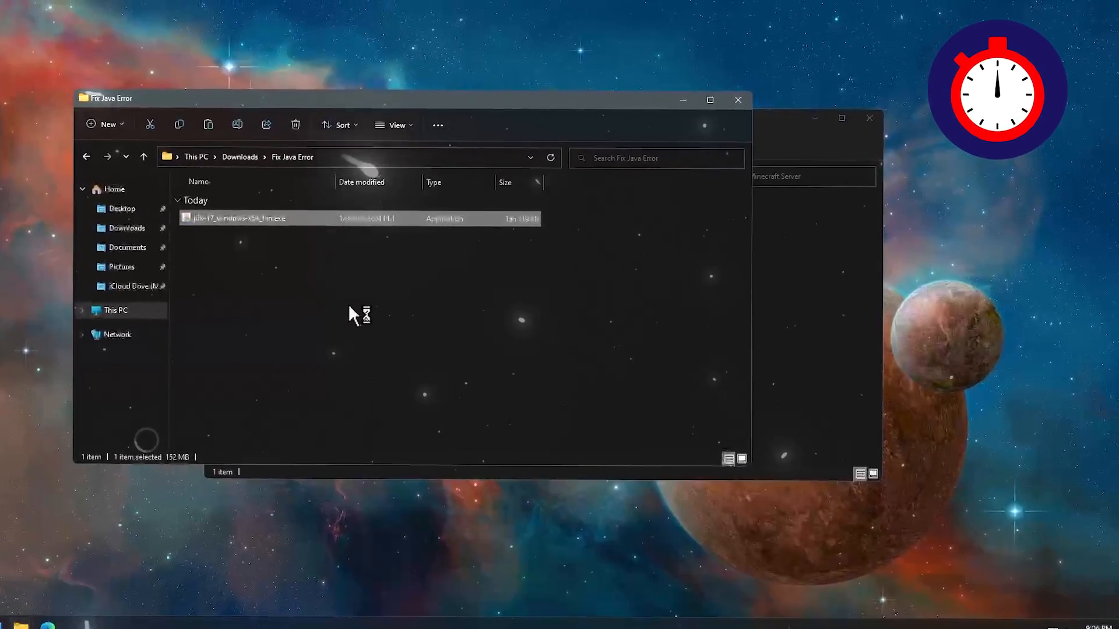
Run the jdk-17 installer through UAC and Next, closing it after JDK 17.0.5 installs successfully.
double_click(238, 218)
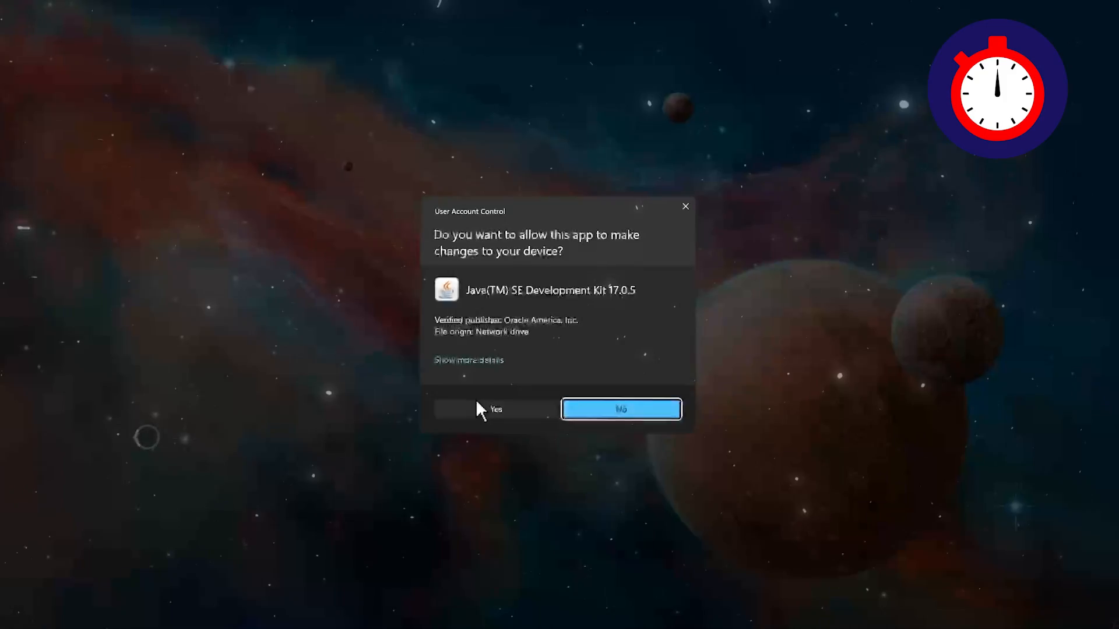
click(621, 409)
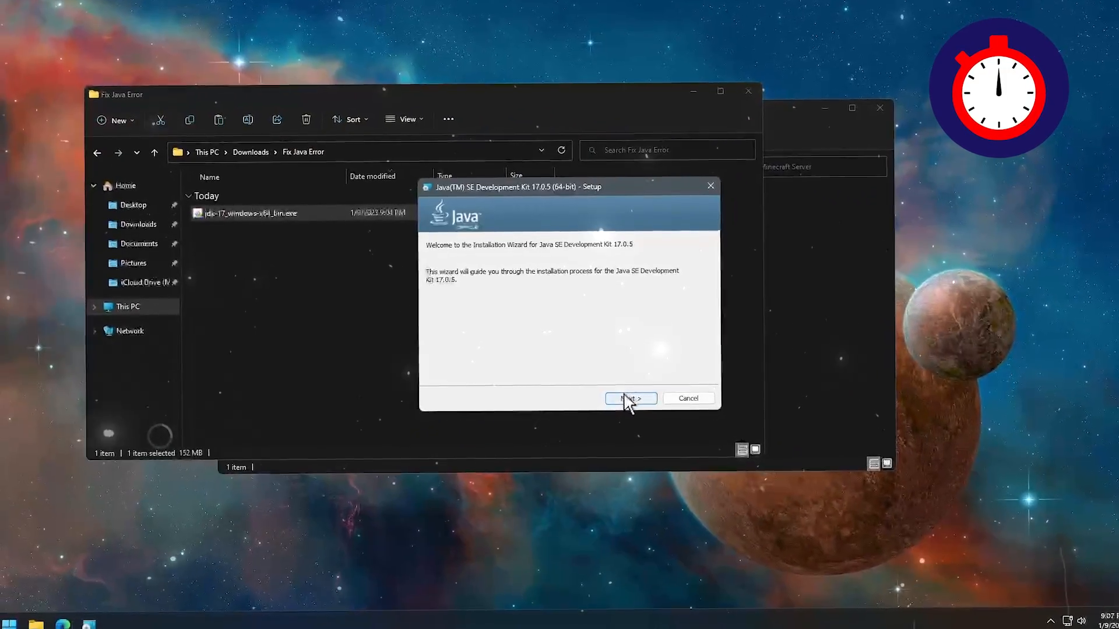
click(630, 398)
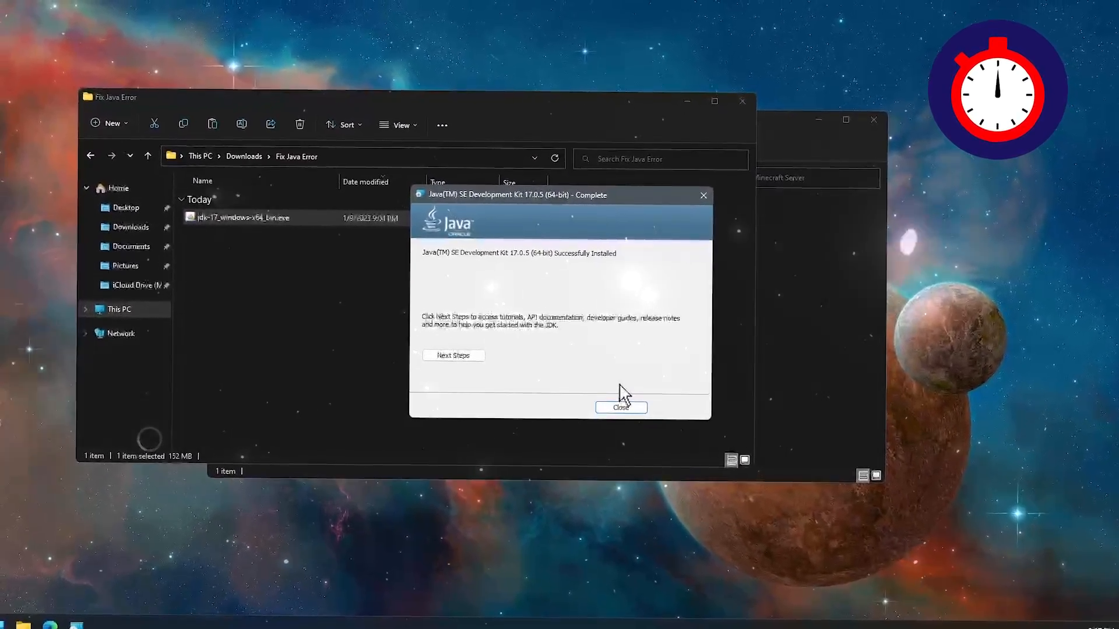
click(620, 408)
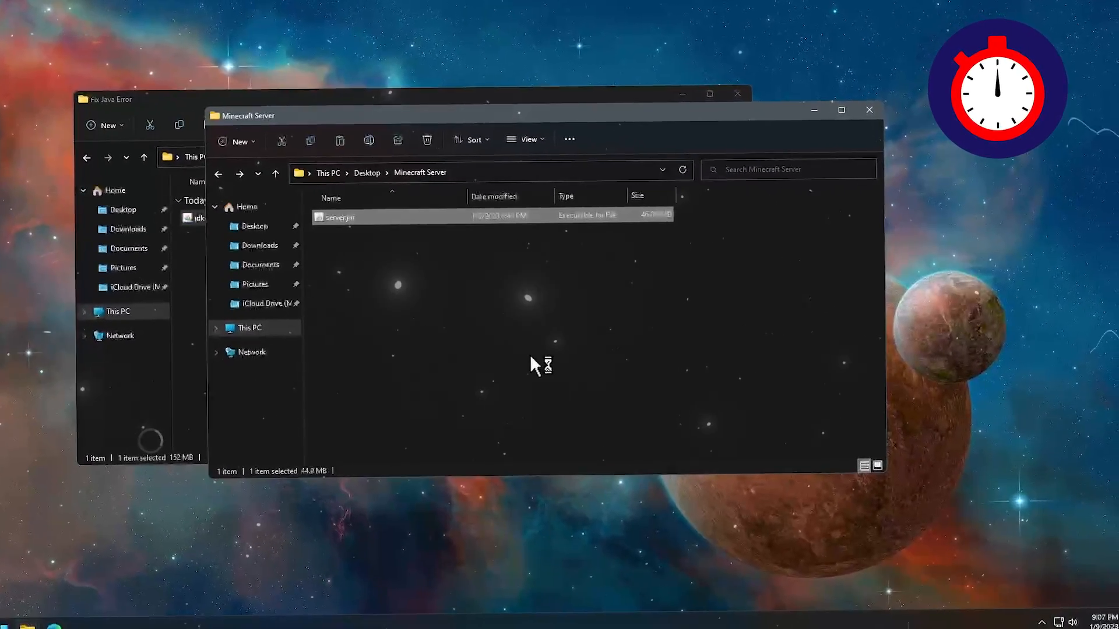
Run server.jar with Java so libraries, versions and logs folders are generated.
right_click(542, 363)
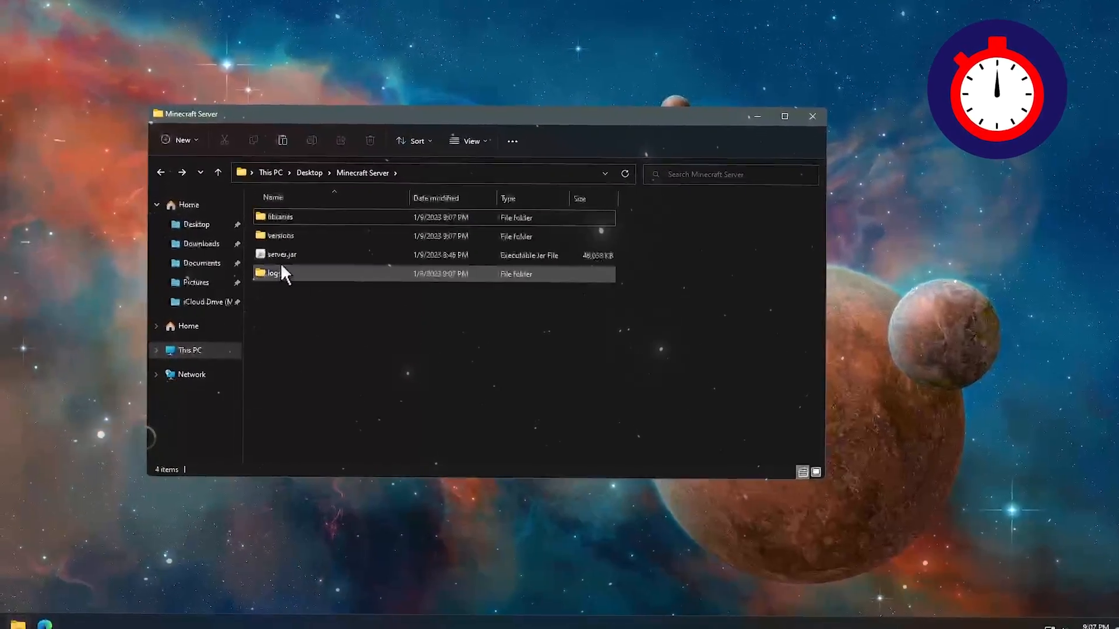
mouse_move(284, 253)
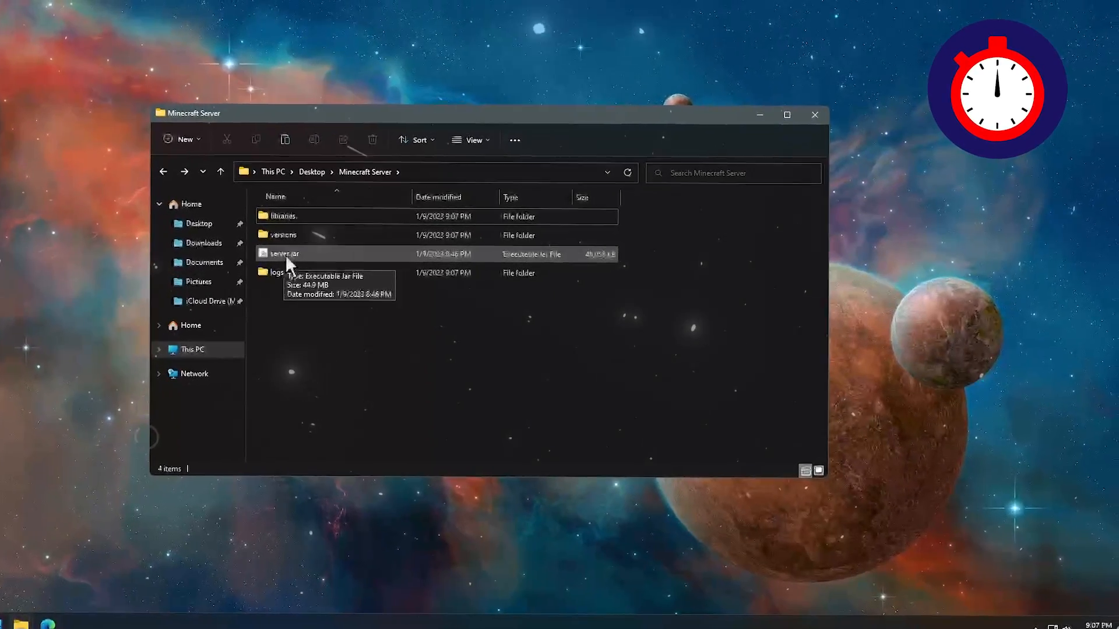